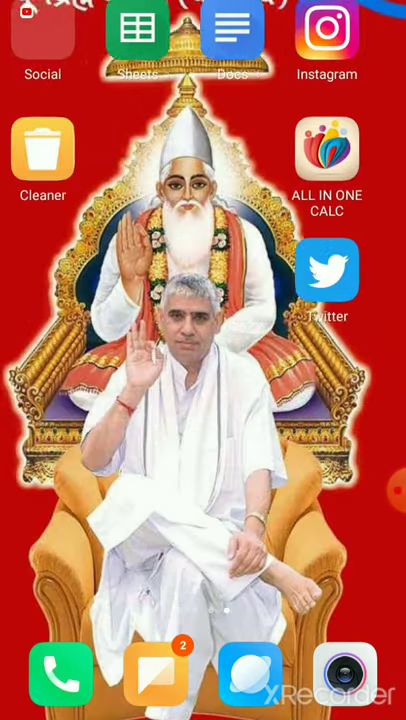
Swipe to the next home screen page and launch File Manager
{"action": "scroll", "scroll_direction": "left", "scroll_amount": 3}
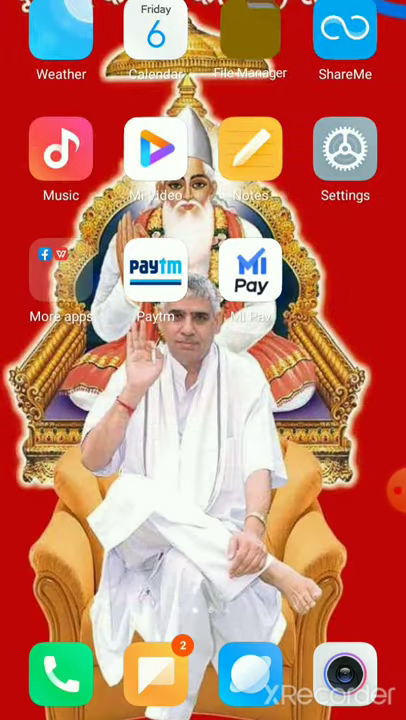
{"action": "left_click", "coordinate": [251, 40]}
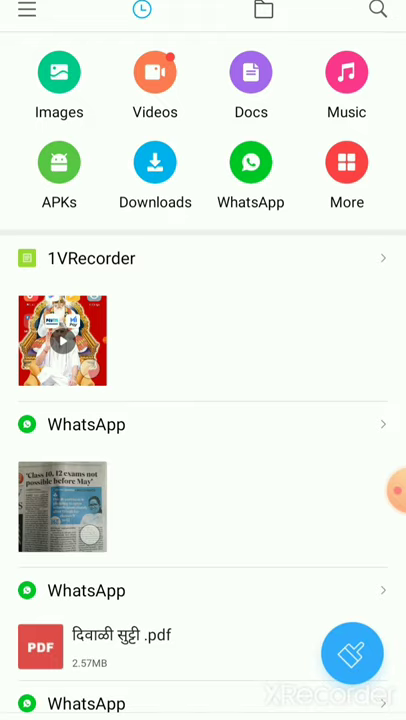
Open the WhatsApp files category and view the scrubbing-pad photo from 4 November 2020
{"action": "left_click", "coordinate": [250, 162]}
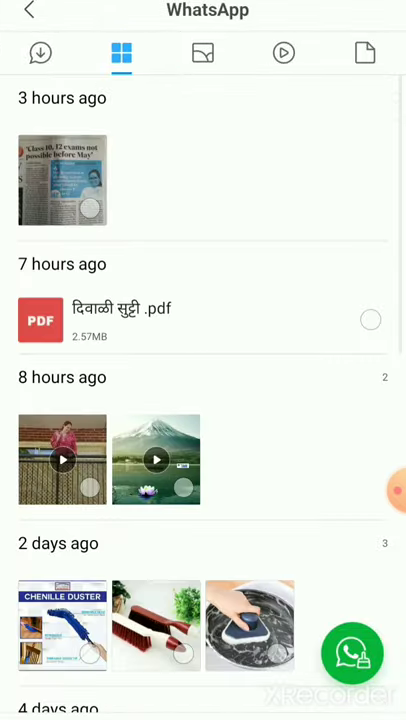
{"action": "scroll", "scroll_direction": "down", "scroll_amount": 3}
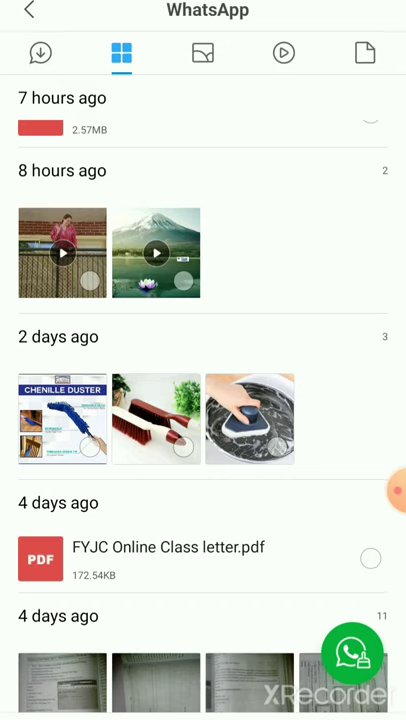
{"action": "scroll", "scroll_direction": "down", "scroll_amount": 3}
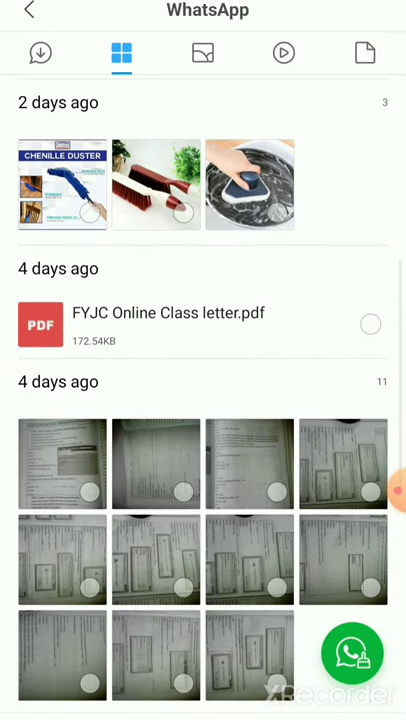
{"action": "left_click", "coordinate": [249, 184]}
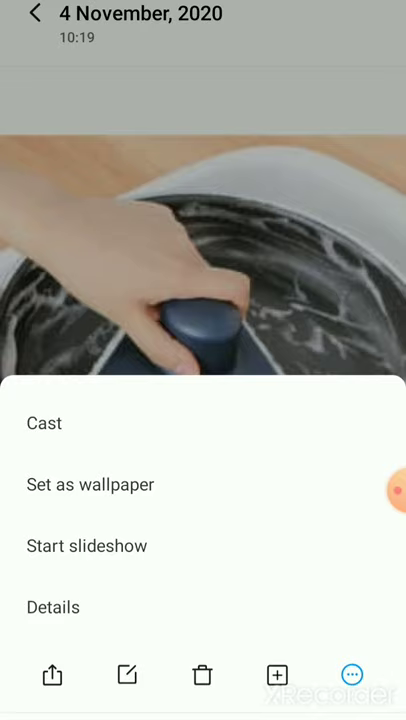
View the photo's details showing its WhatsApp Images path, then go back
{"action": "left_click", "coordinate": [52, 607]}
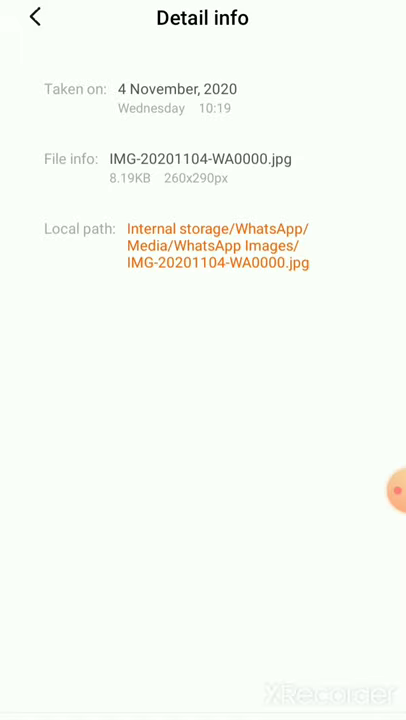
{"action": "left_click", "coordinate": [29, 18]}
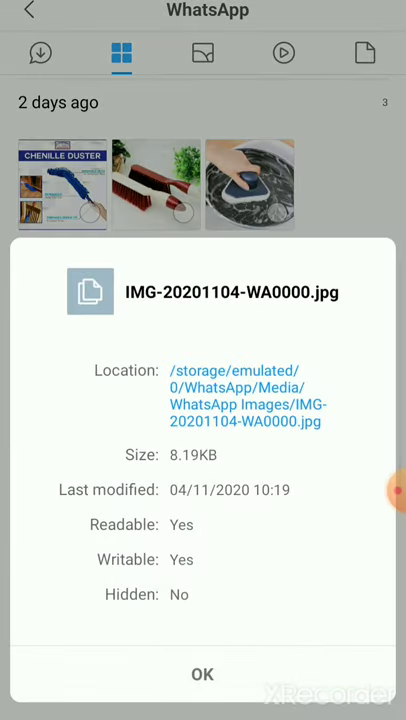
Copy the full location of IMG-20201104-WA0000.jpg from its file properties
{"action": "double_click", "coordinate": [200, 370]}
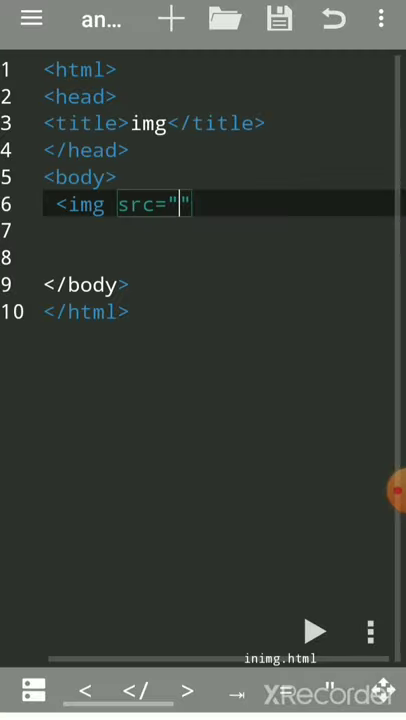
Paste the WhatsApp image path into src and add height="200" width="300" to the img tag
{"action": "left_click", "coordinate": [380, 18]}
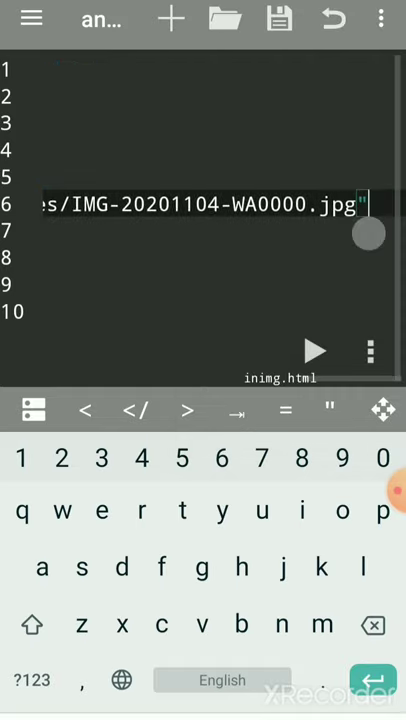
{"action": "type", "text": "h"}
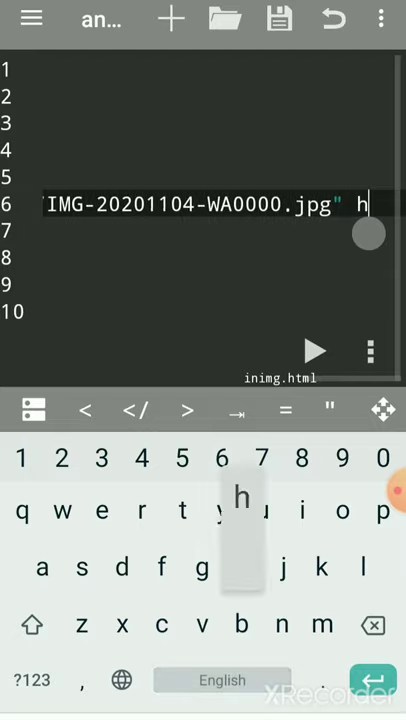
{"action": "type", "text": "eight=\"2"}
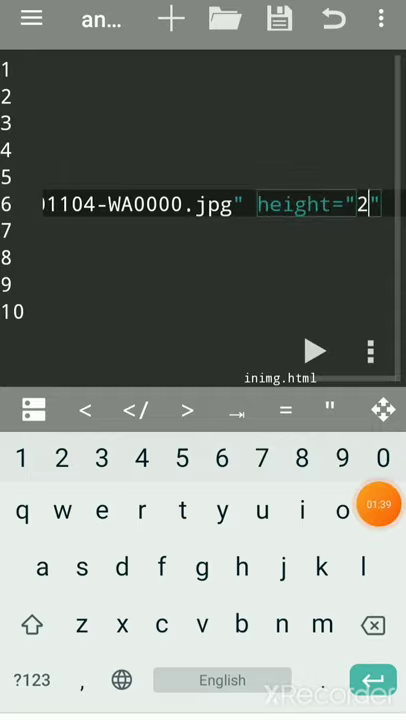
{"action": "type", "text": "00"}
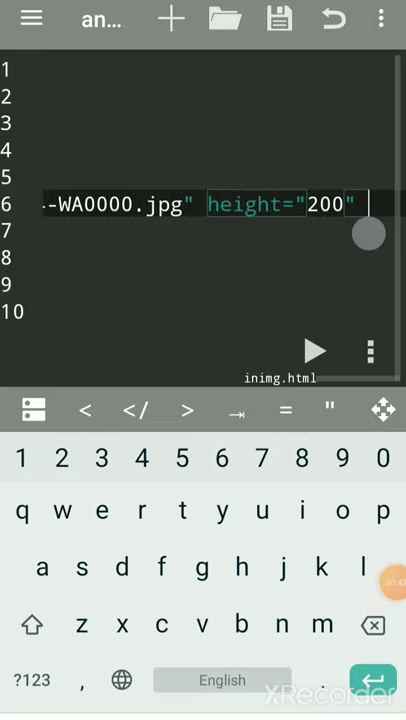
{"action": "type", "text": "widh"}
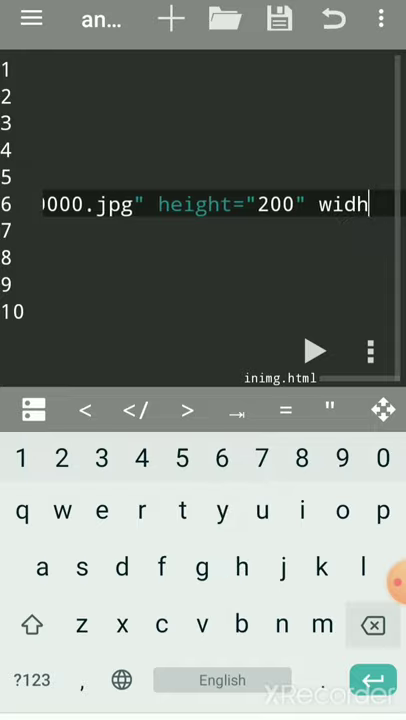
{"action": "key", "text": "backspace"}
{"action": "type", "text": "th=\"\""}
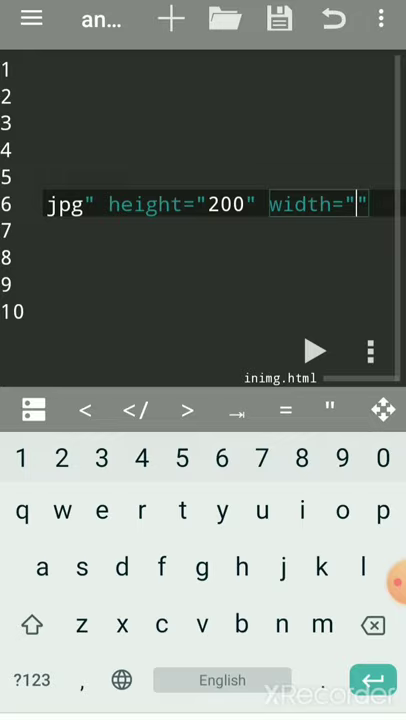
{"action": "type", "text": "300"}
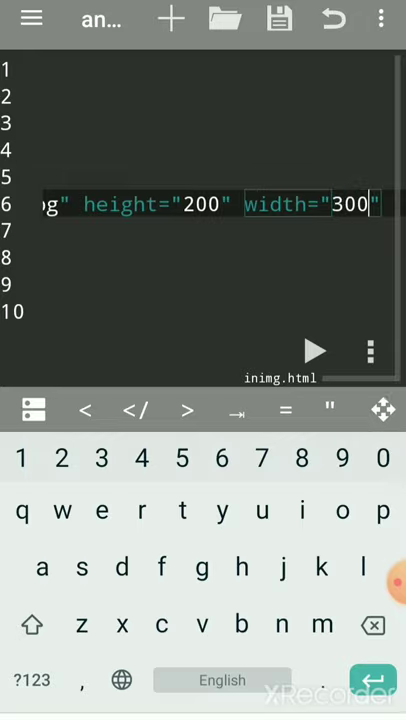
{"action": "type", "text": ">"}
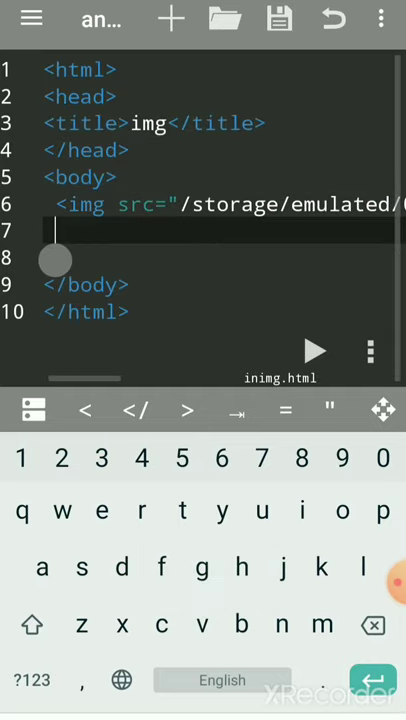
Save the page as inimg.html in internal storage and browse the stored files
{"action": "left_click", "coordinate": [381, 19]}
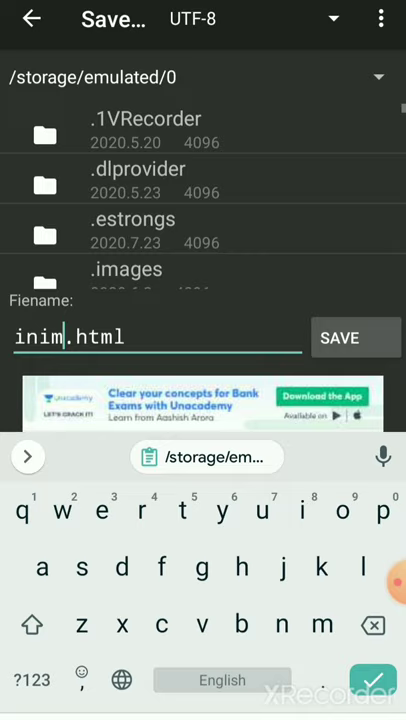
{"action": "type", "text": "g"}
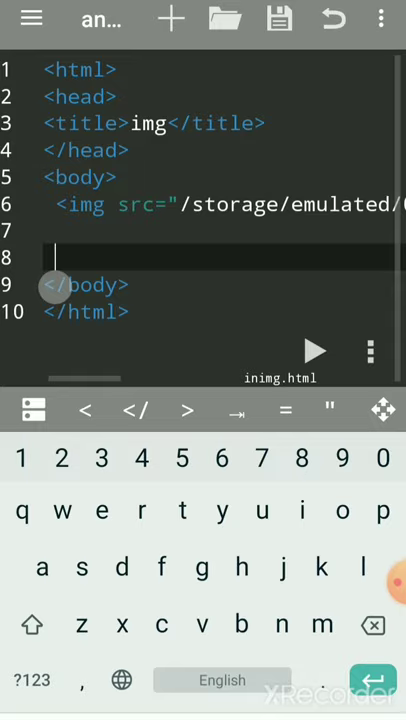
{"action": "left_click", "coordinate": [315, 350]}
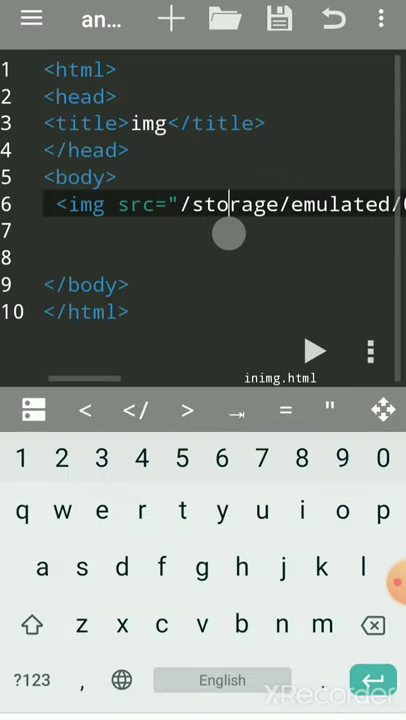
{"action": "left_click", "coordinate": [225, 19]}
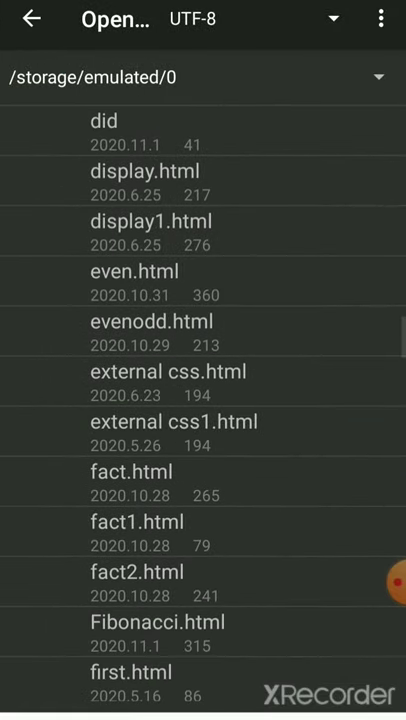
Scroll the file list down to the saved inimg.html dated 2020.11.6
{"action": "scroll", "scroll_direction": "down", "scroll_amount": 3}
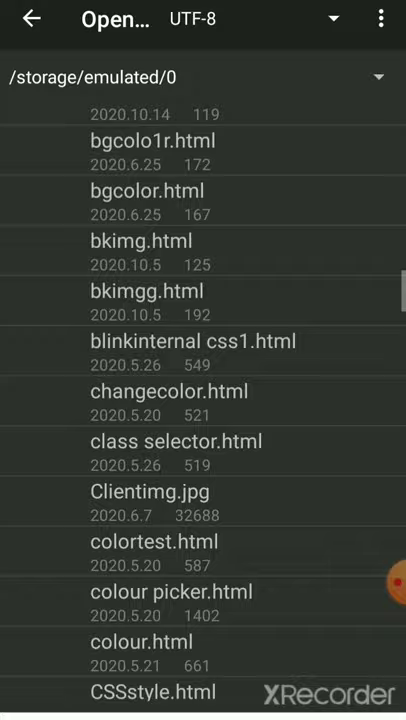
{"action": "scroll", "scroll_direction": "down", "scroll_amount": 3}
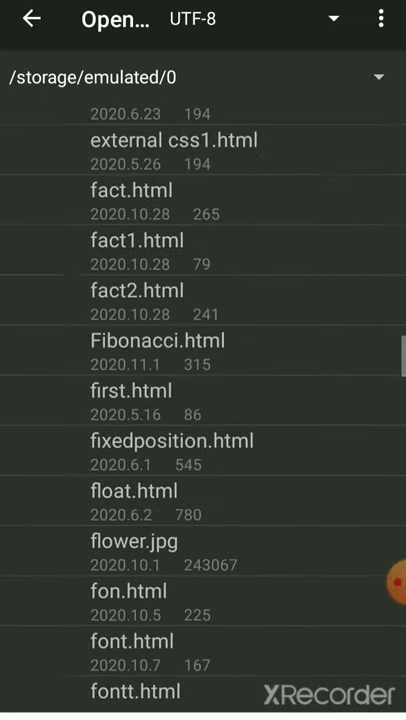
{"action": "scroll", "scroll_direction": "down", "scroll_amount": 3}
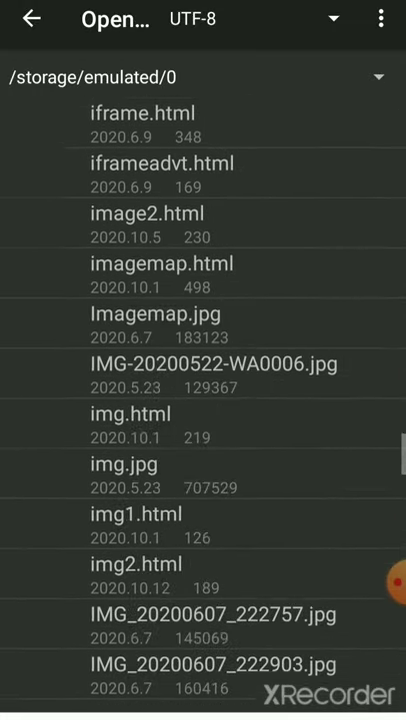
{"action": "scroll", "scroll_direction": "down", "scroll_amount": 3}
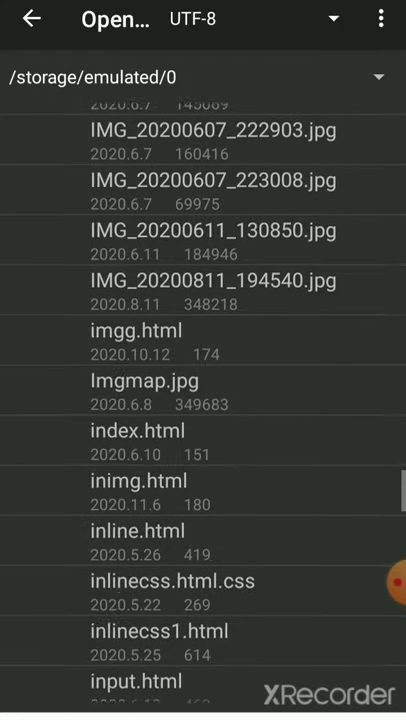